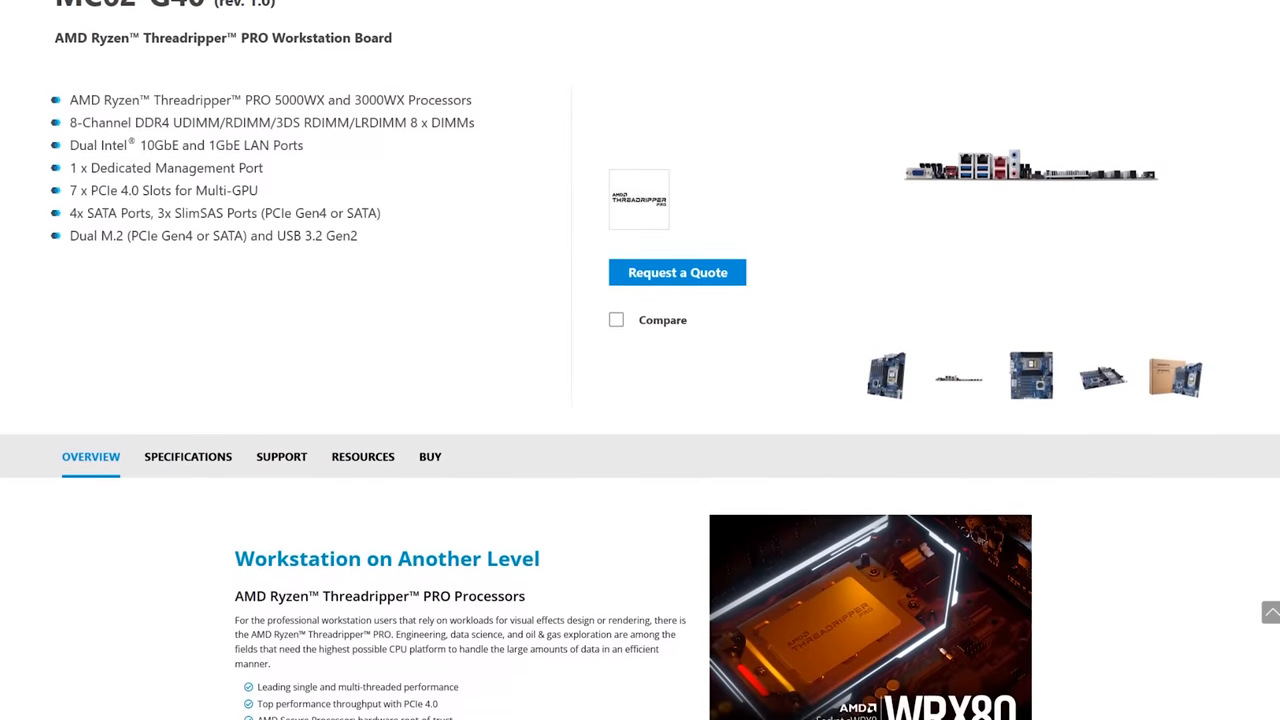
Start the Windows 2019 DC 1 virtual machine, then bring up the next stopped machine's menu
scroll("up", 3)
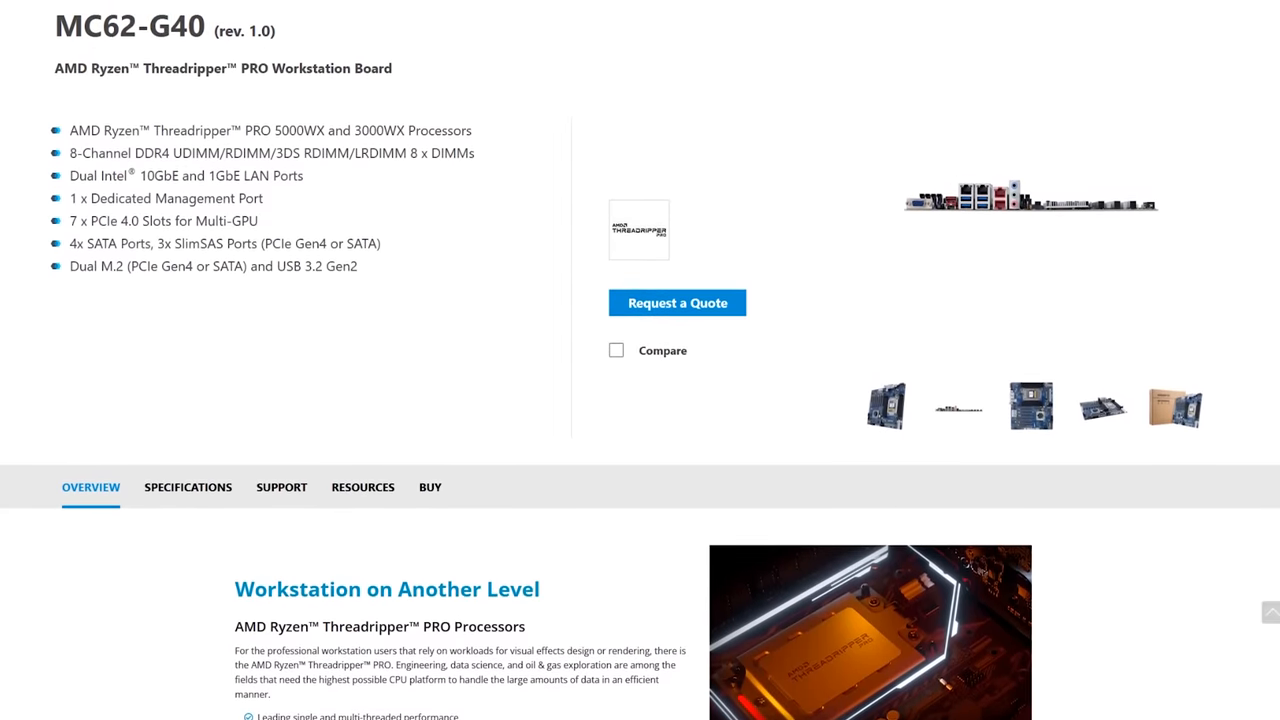
scroll("up", 3)
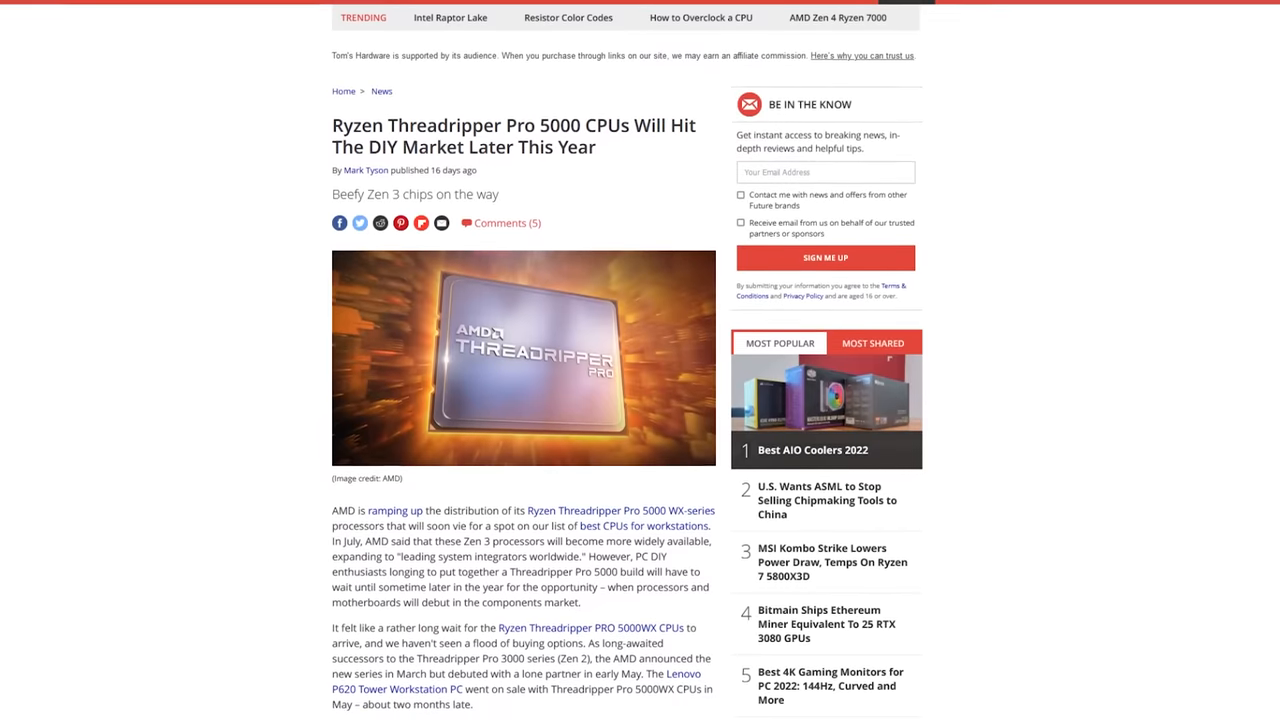
scroll("down", 3)
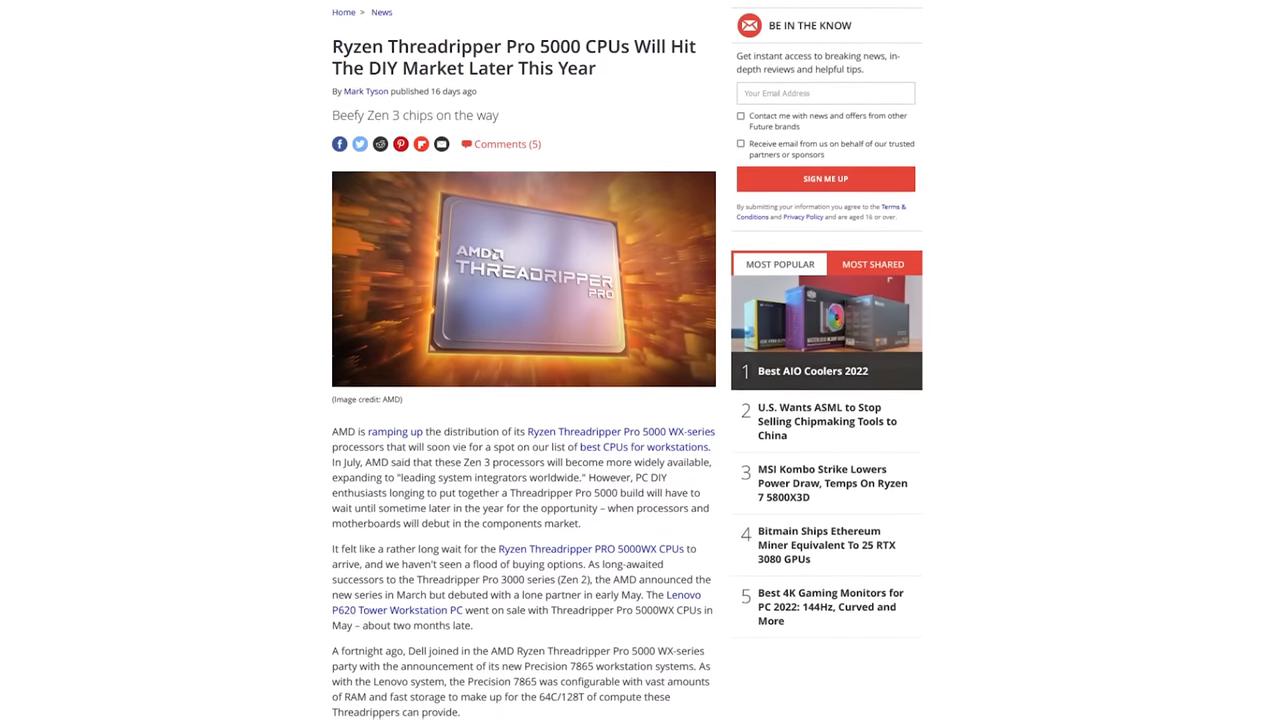
left_click(400, 610)
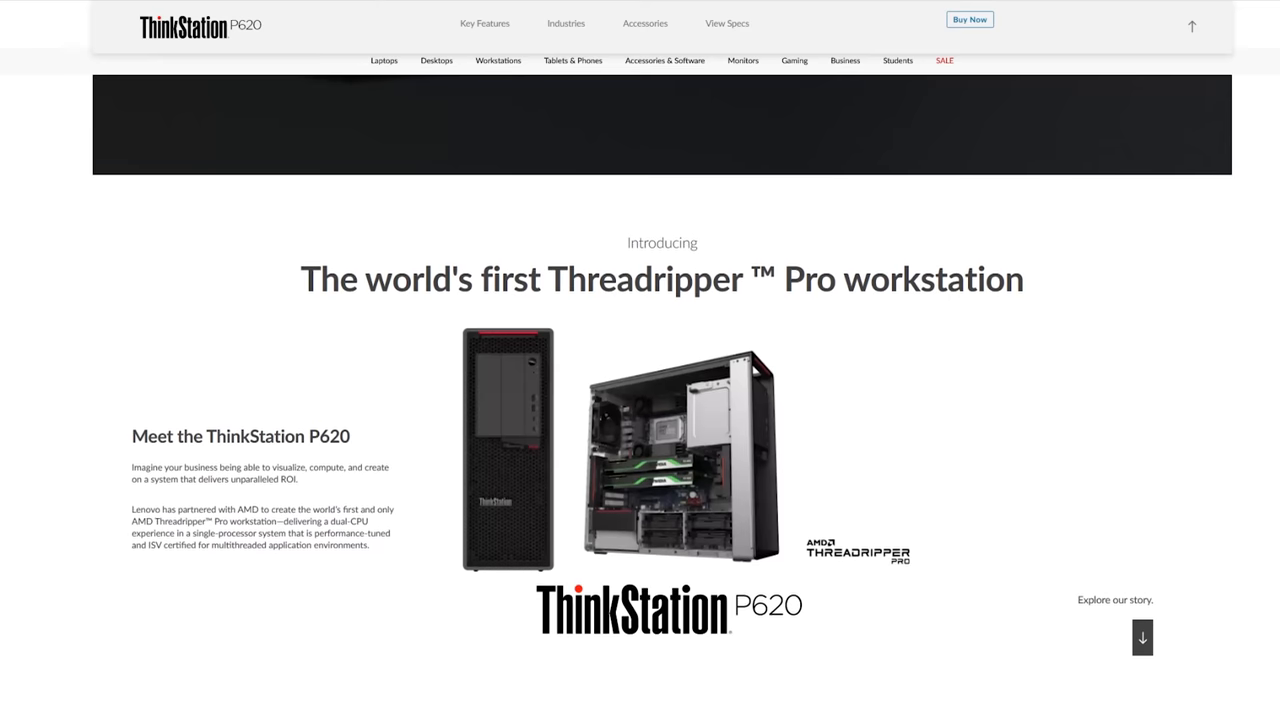
scroll("down", 3)
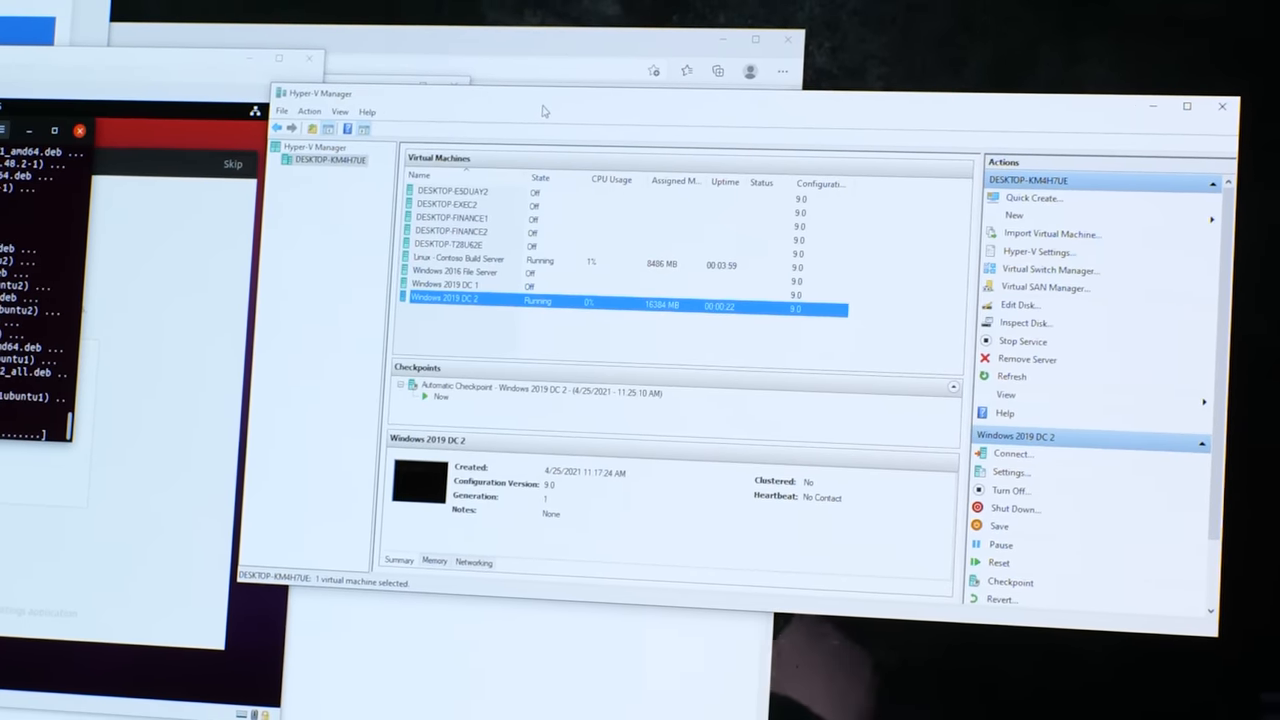
right_click(445, 297)
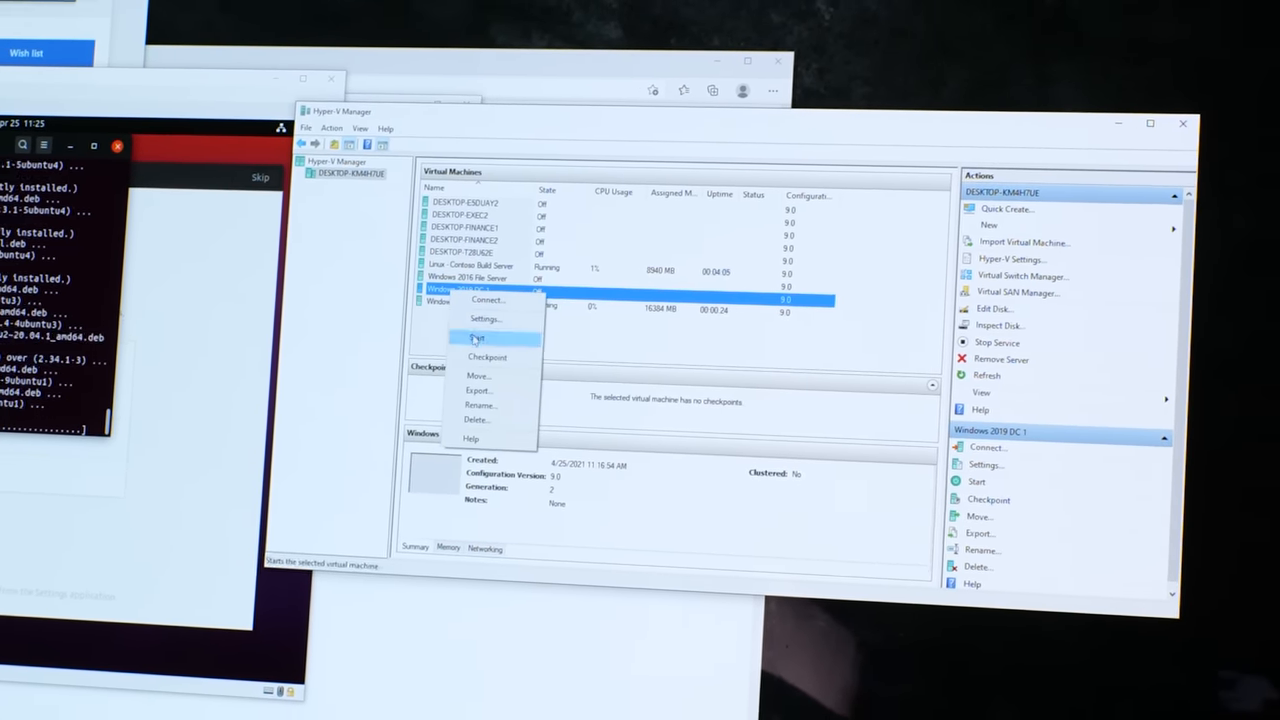
left_click(476, 338)
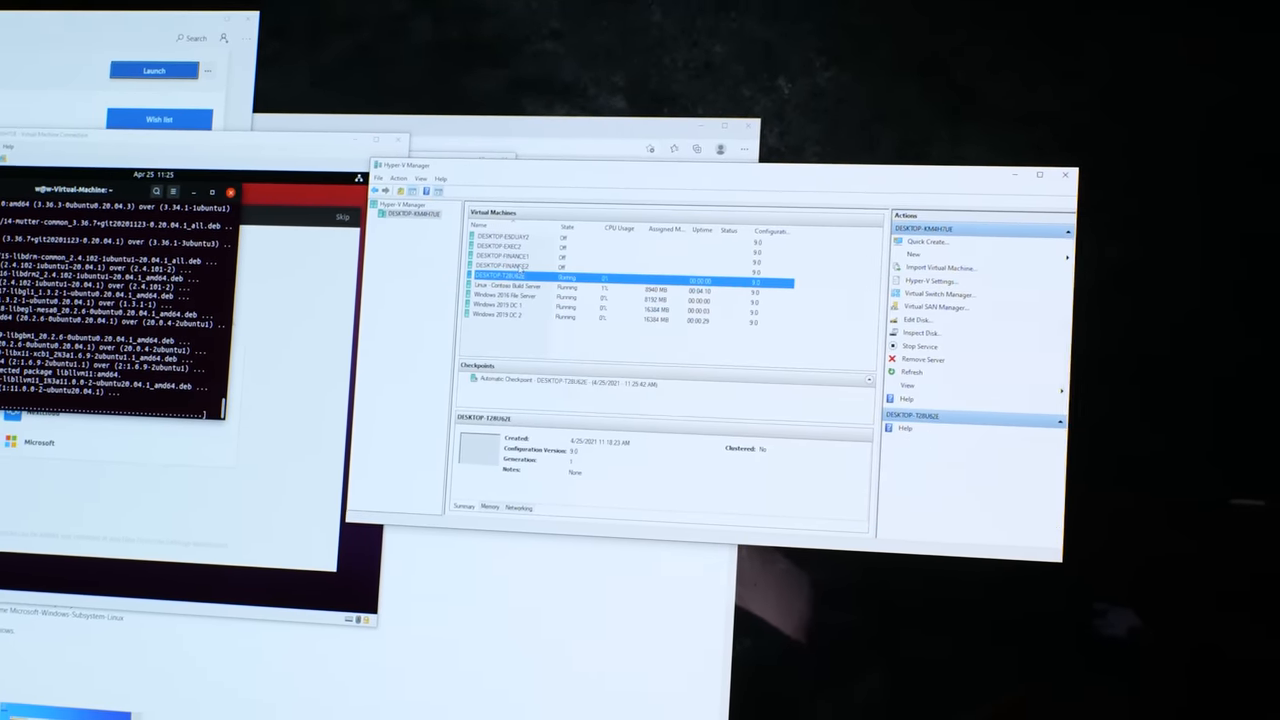
right_click(525, 271)
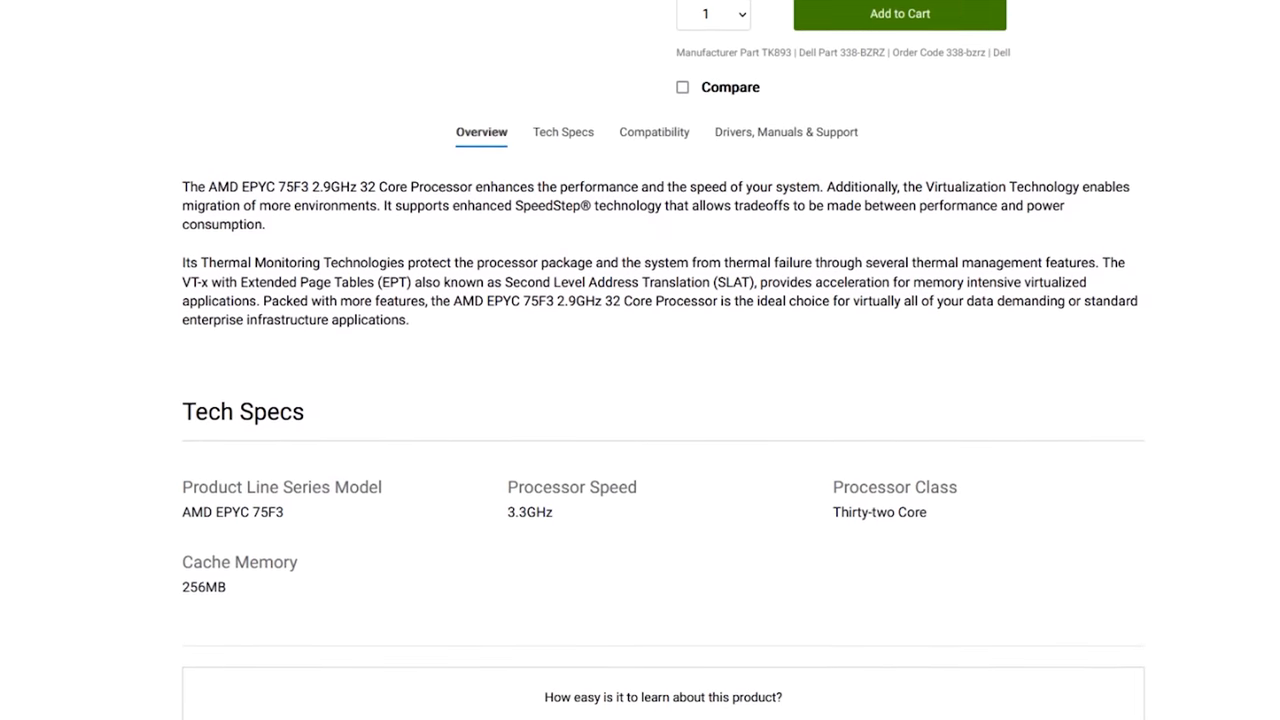
scroll("up", 3)
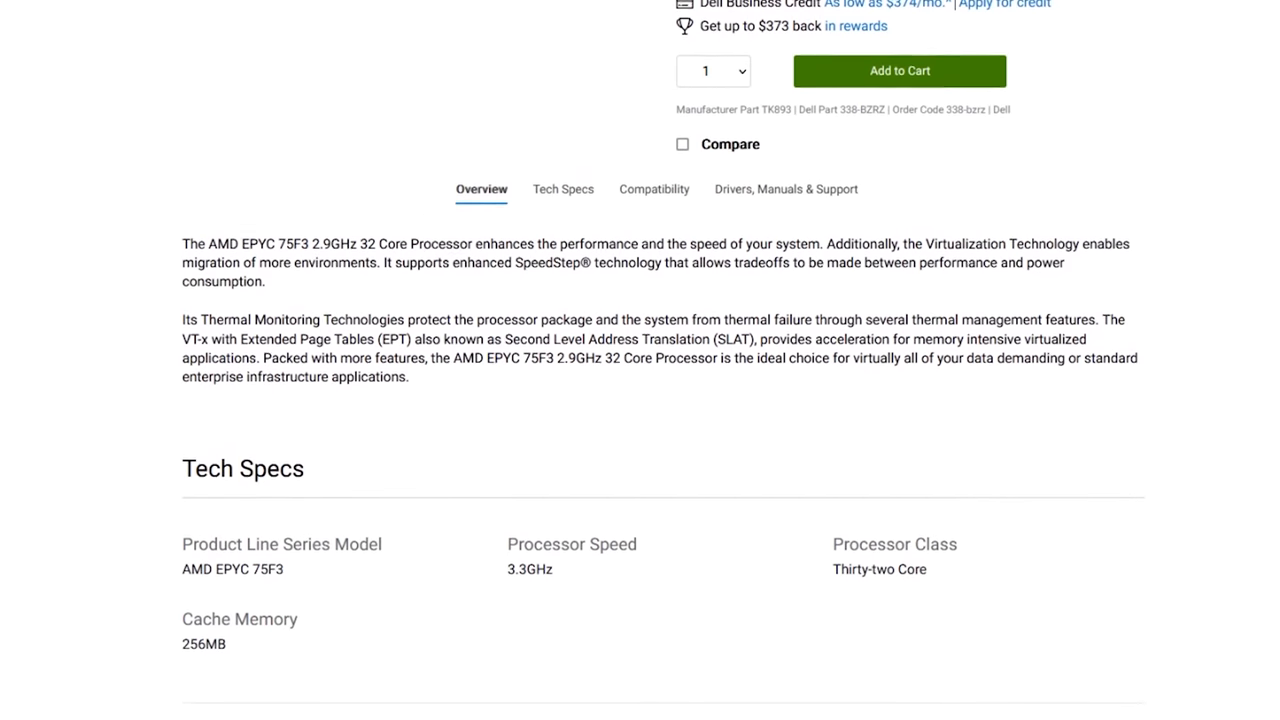
scroll("up", 3)
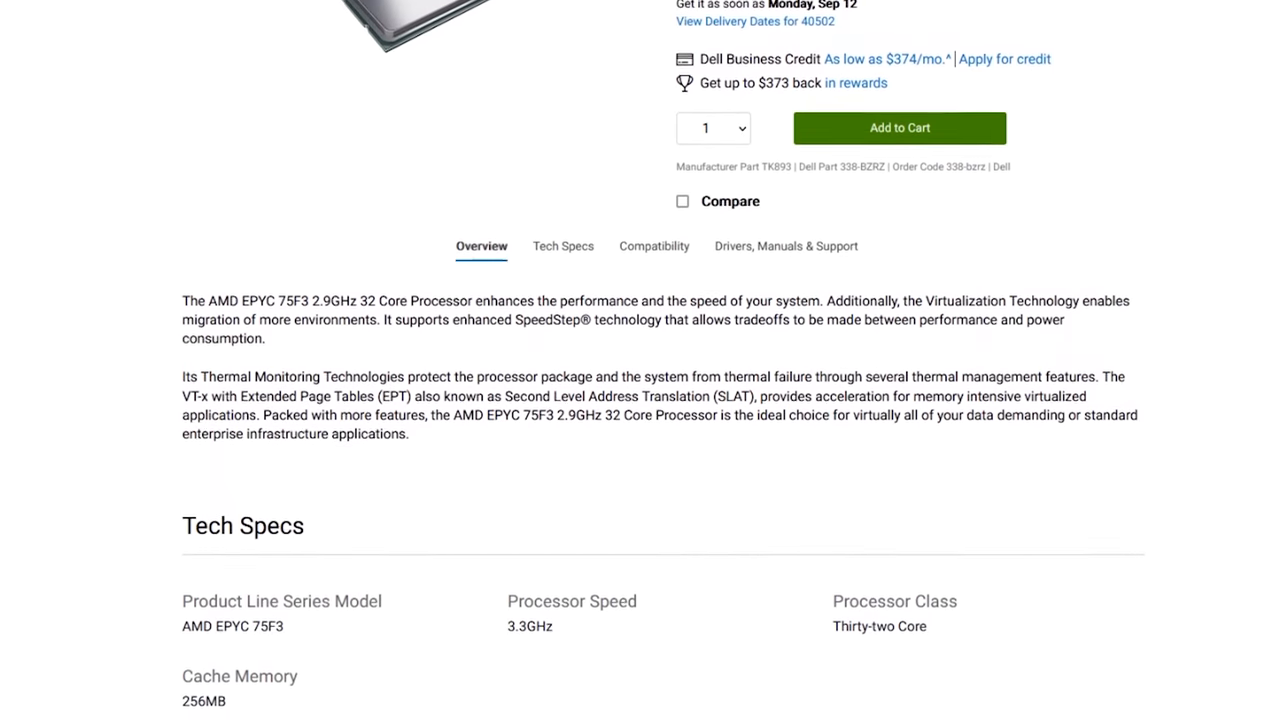
scroll("up", 3)
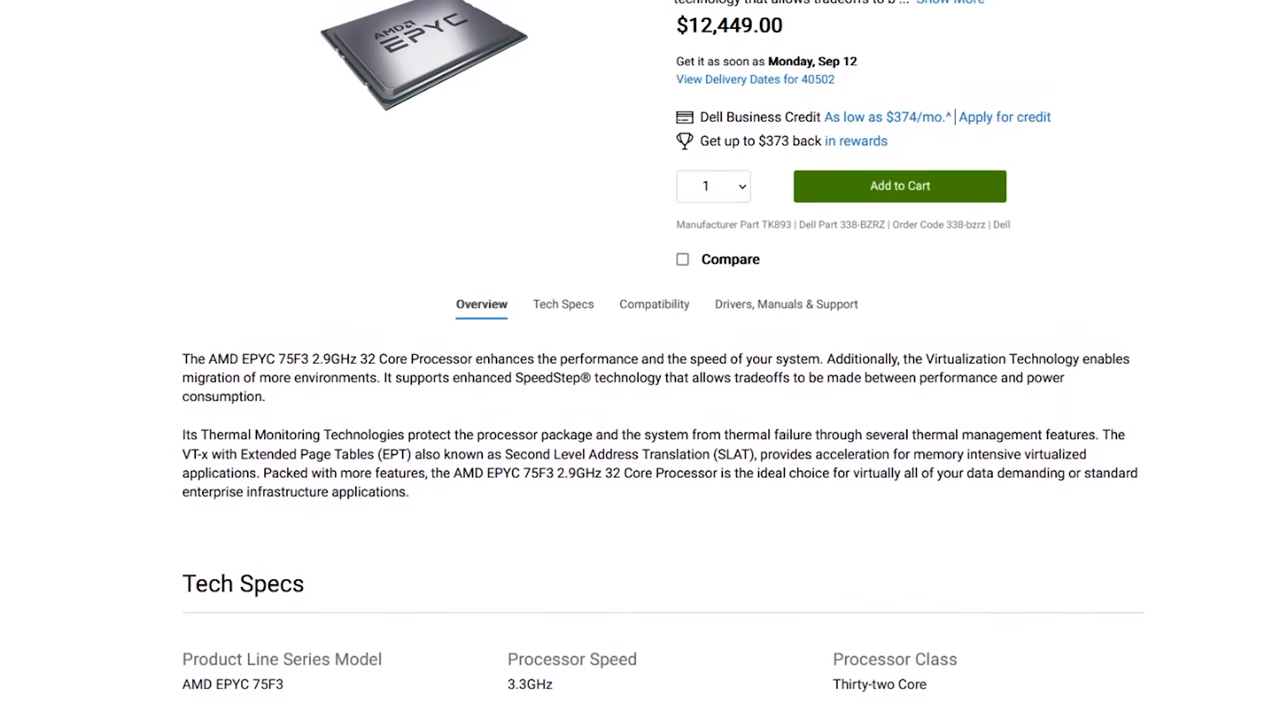
scroll("up", 3)
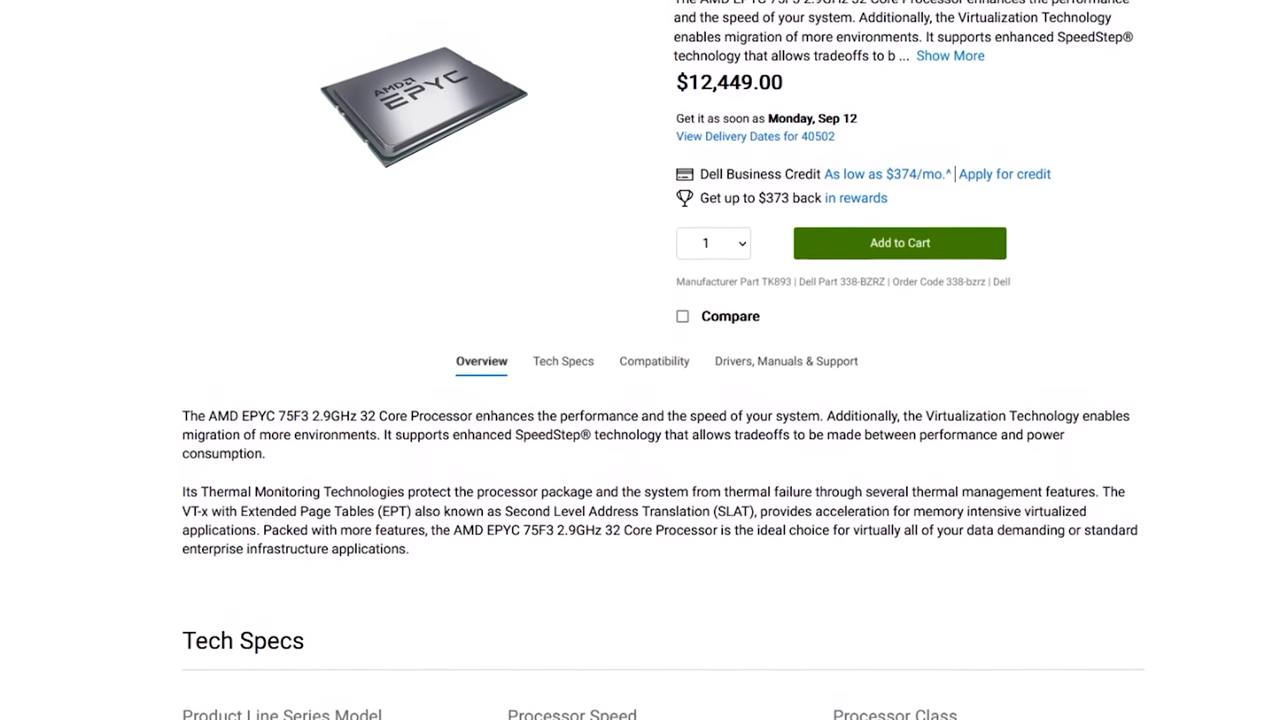
scroll("up", 3)
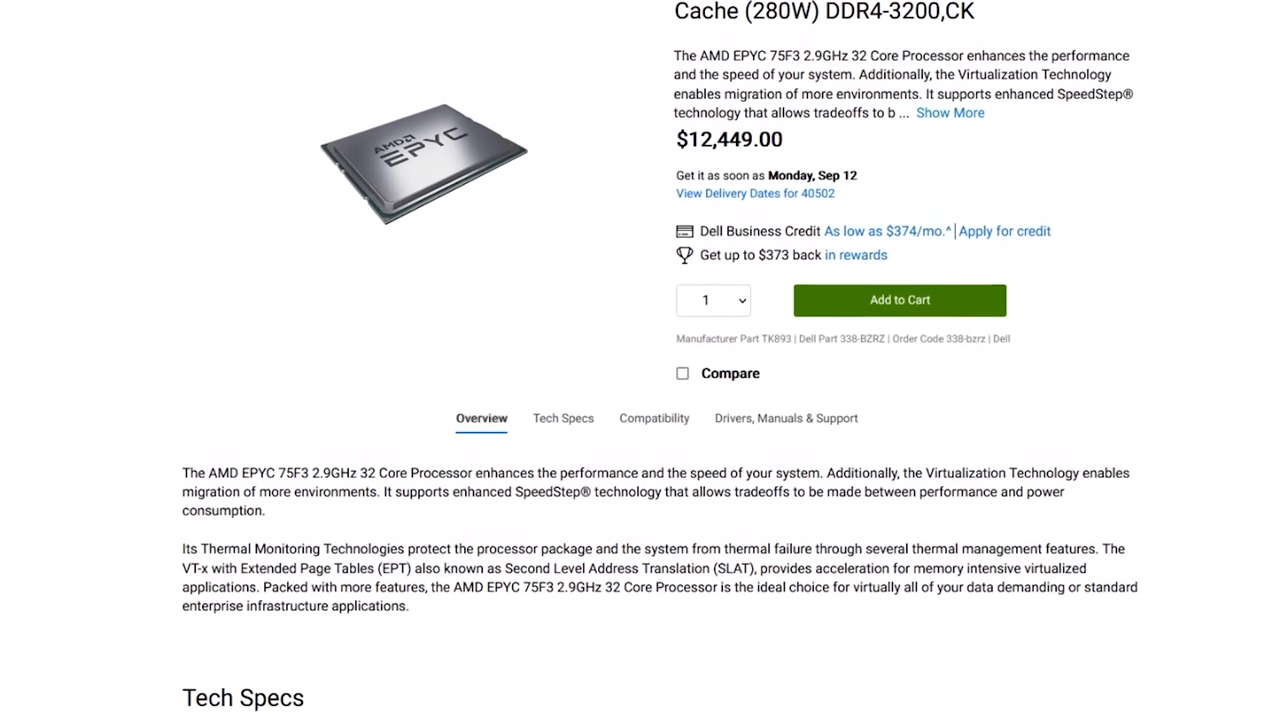
scroll("up", 3)
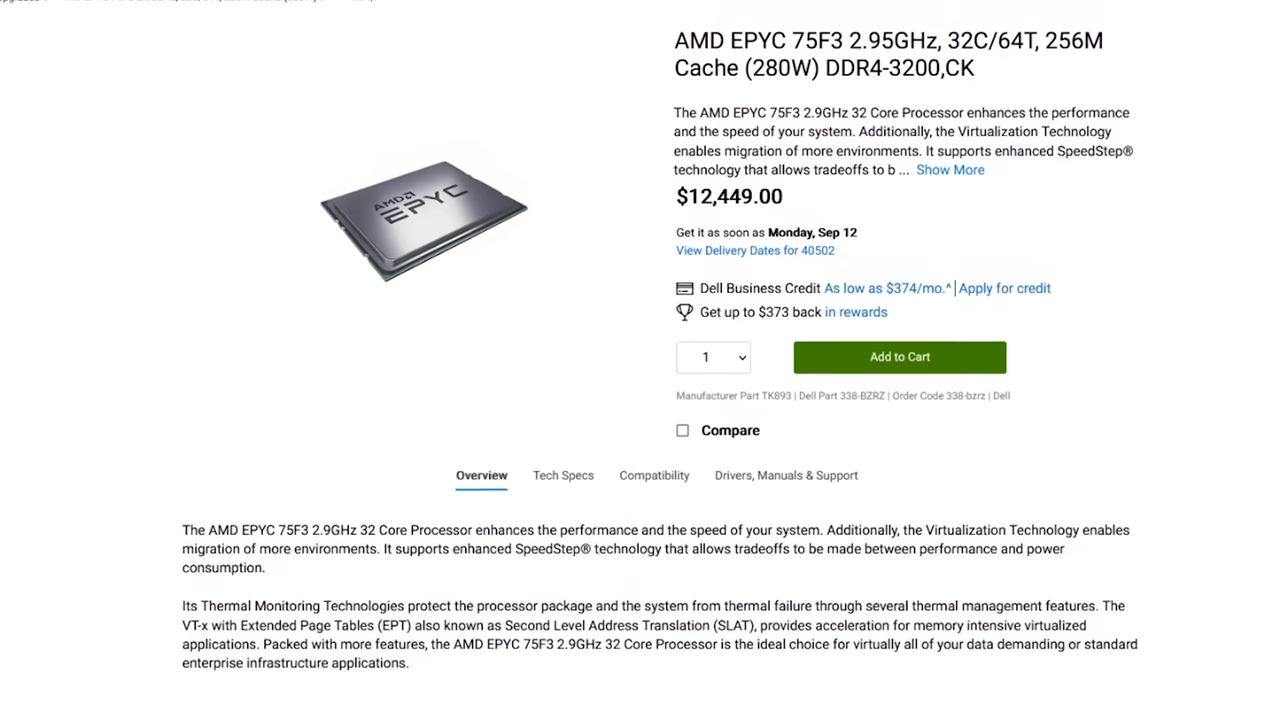
scroll("up", 3)
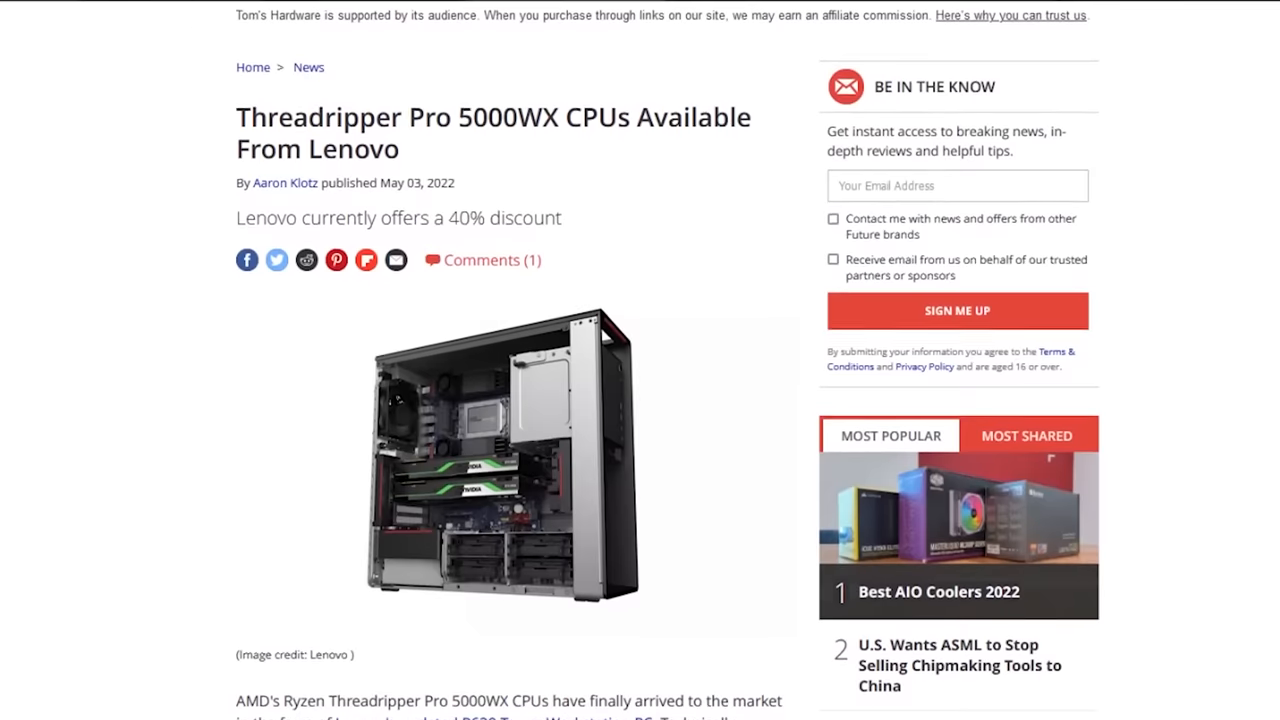
Scroll down through the Lenovo availability article and partway back up
scroll("down", 3)
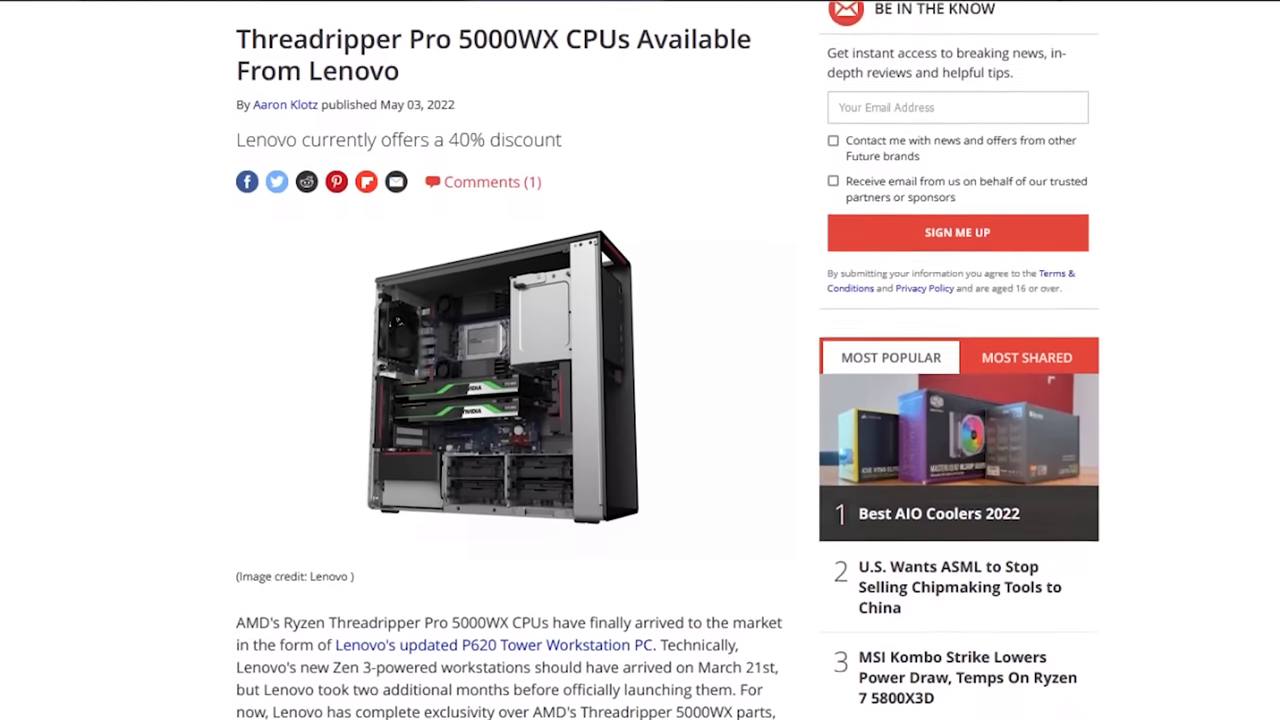
scroll("down", 3)
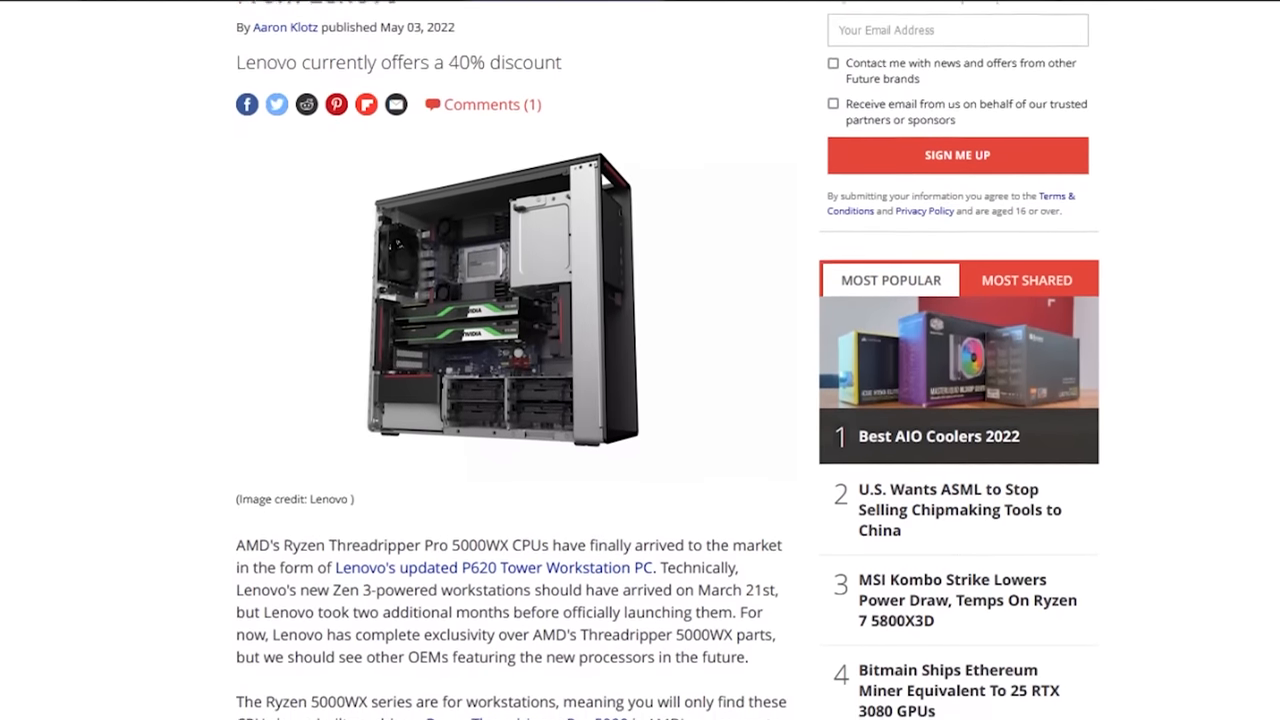
scroll("down", 3)
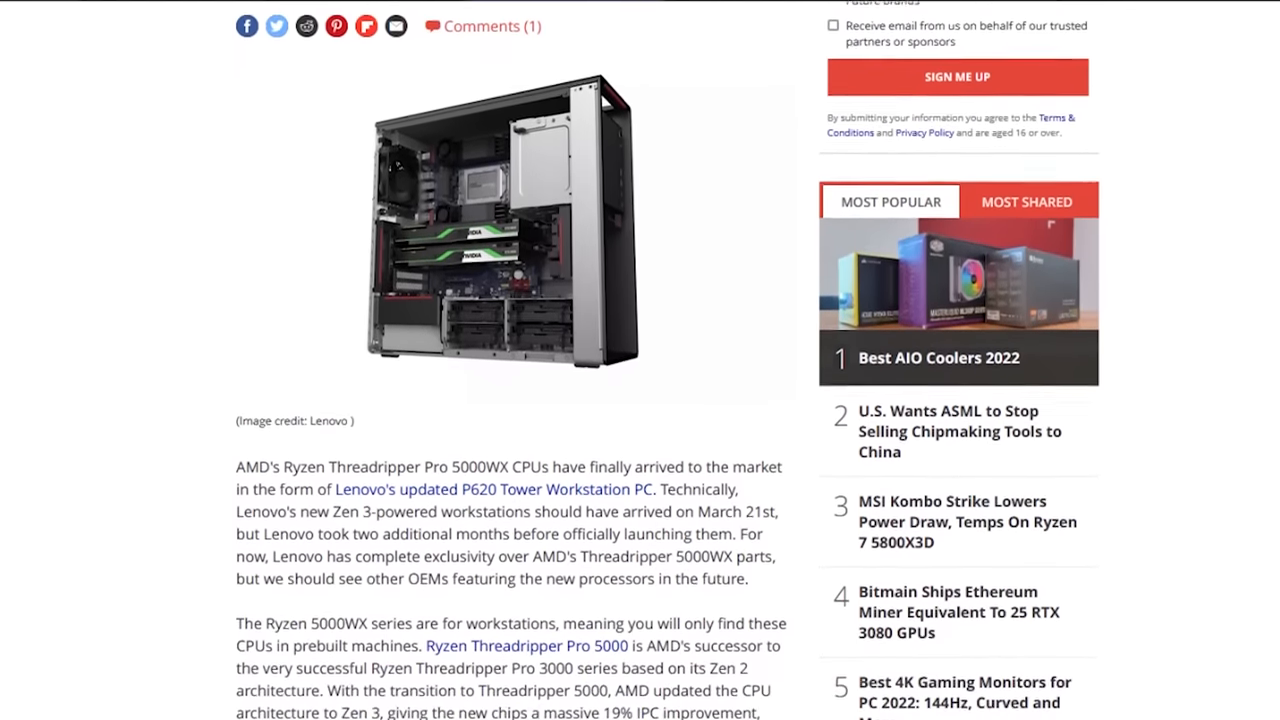
scroll("down", 3)
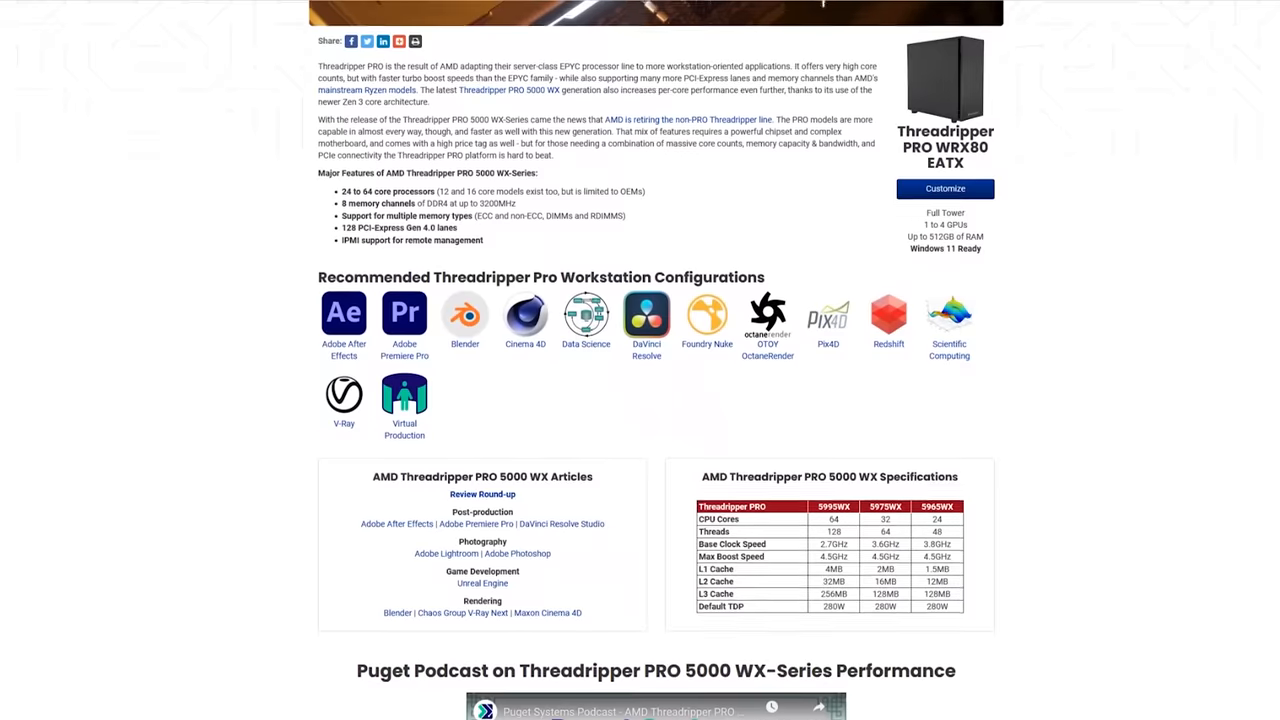
scroll("up", 3)
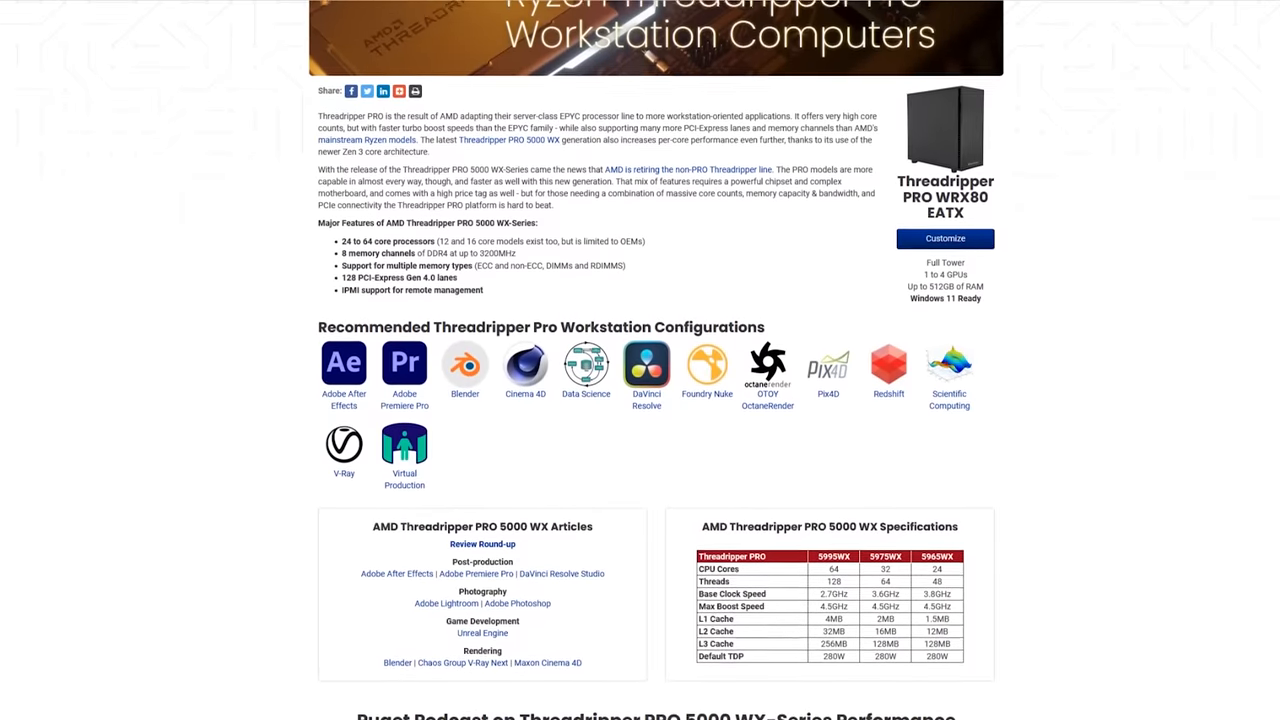
scroll("up", 3)
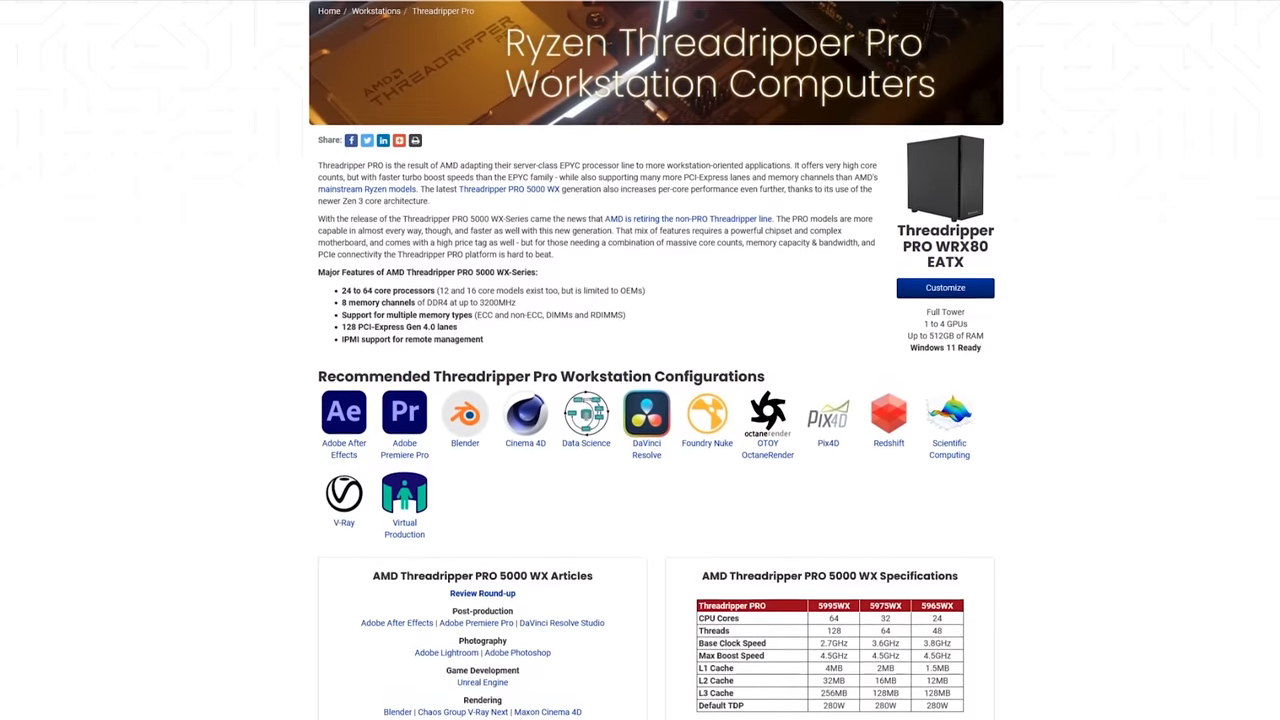